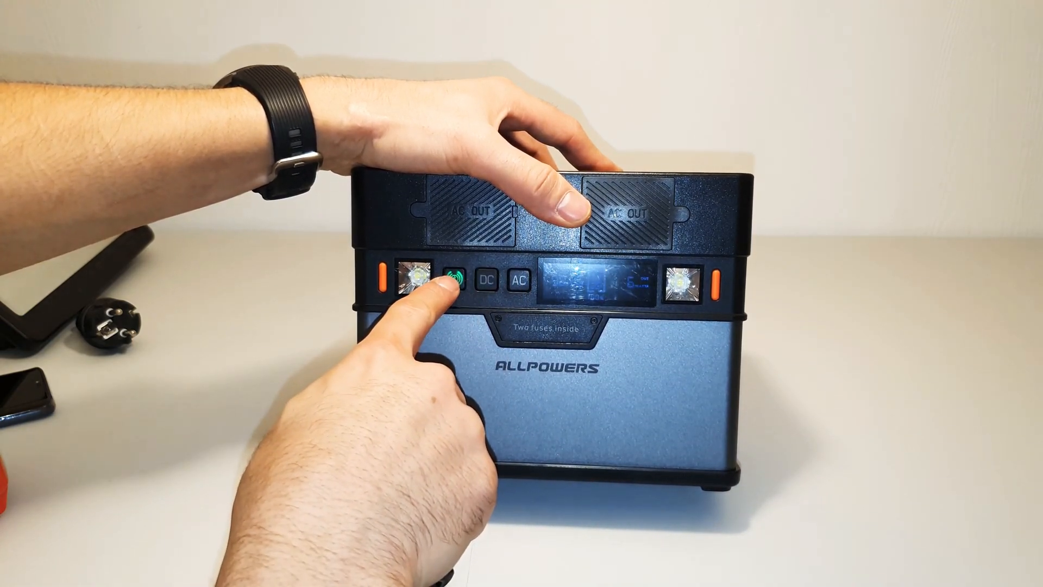
left_click(456, 282)
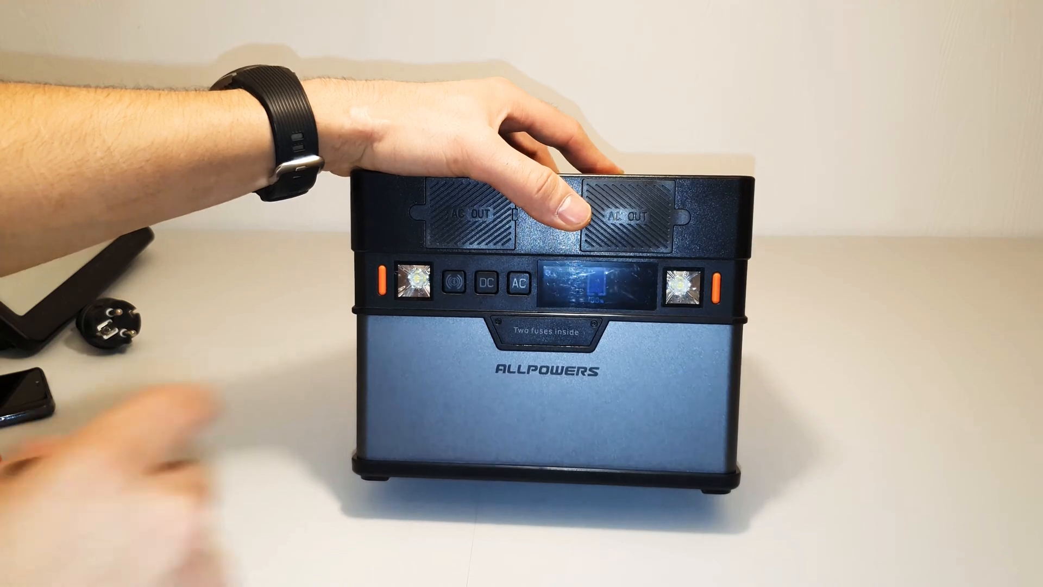